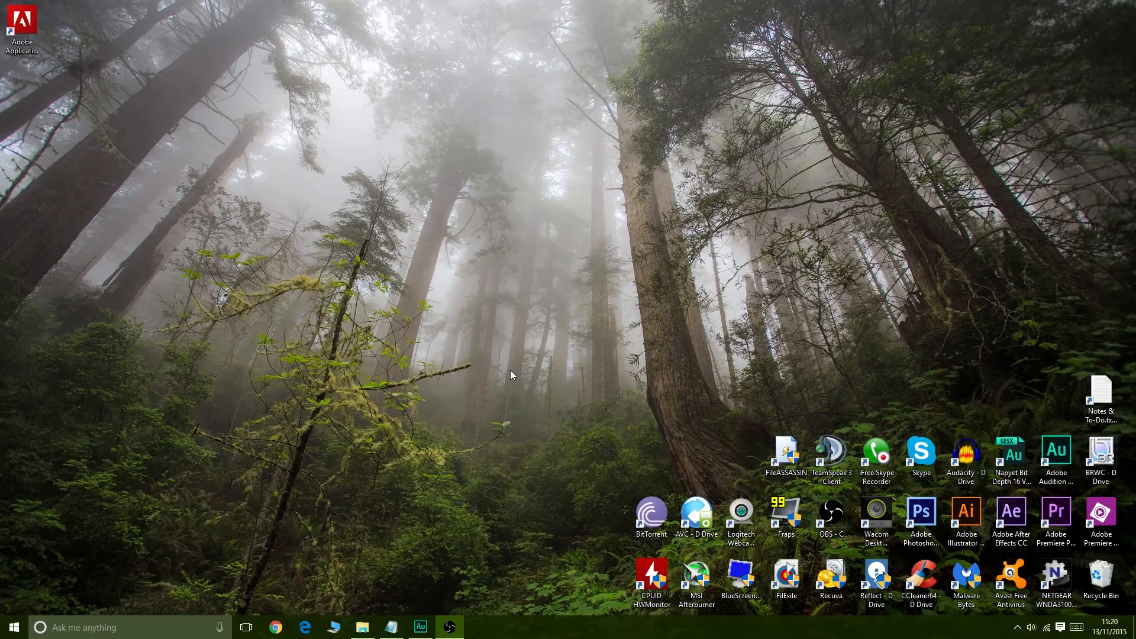
{"action": "mouse_move", "coordinate": [527, 370]}
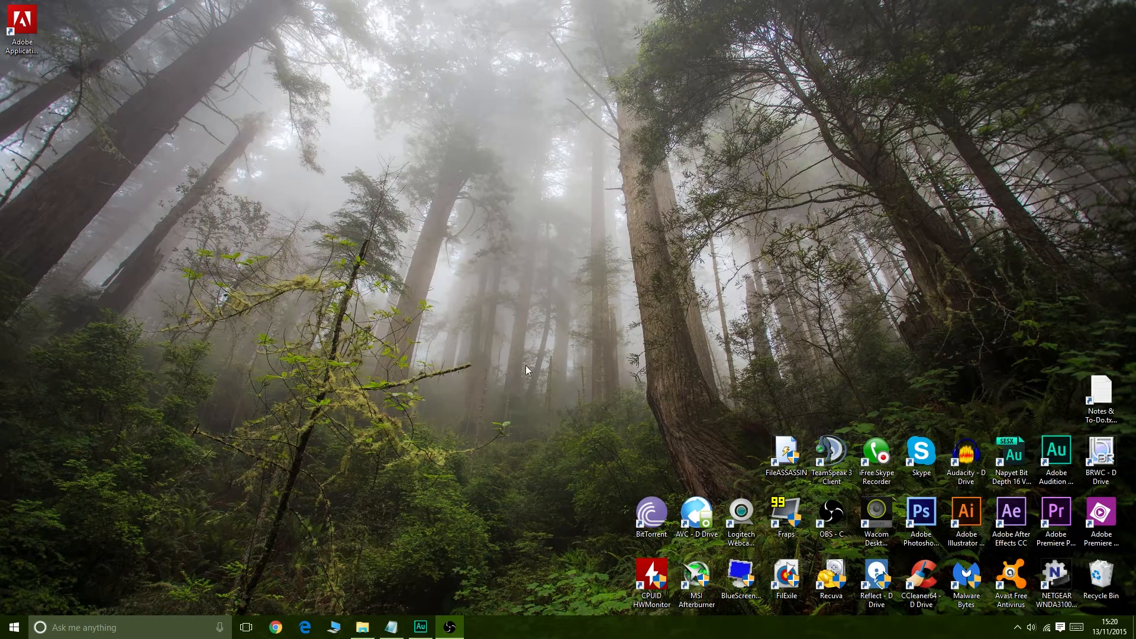
{"action": "mouse_move", "coordinate": [113, 421]}
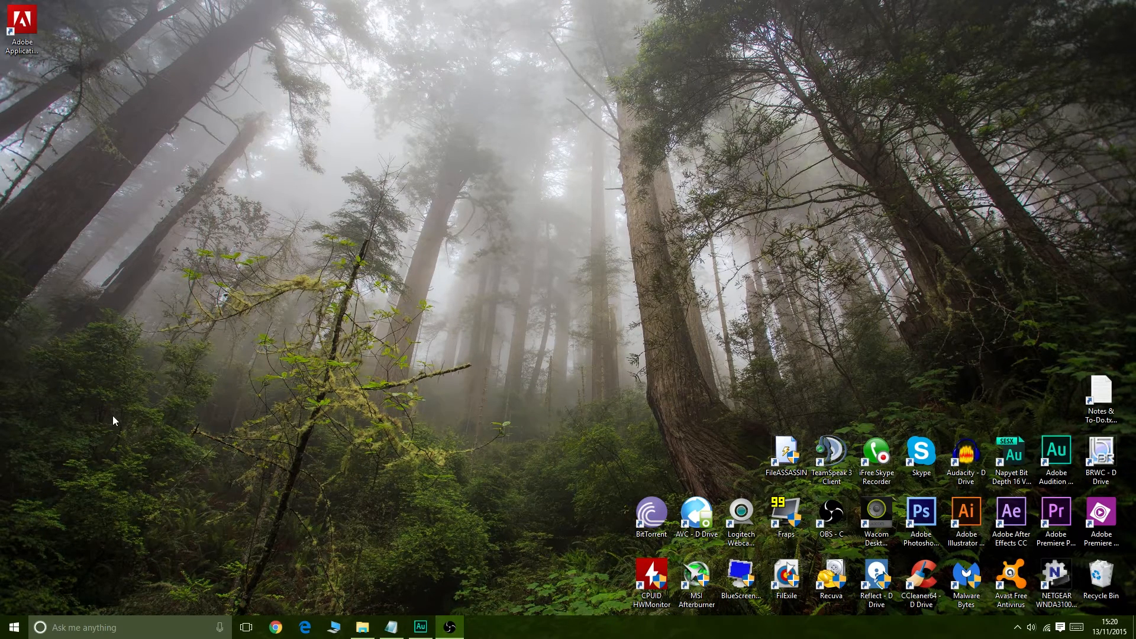
{"action": "mouse_move", "coordinate": [72, 536]}
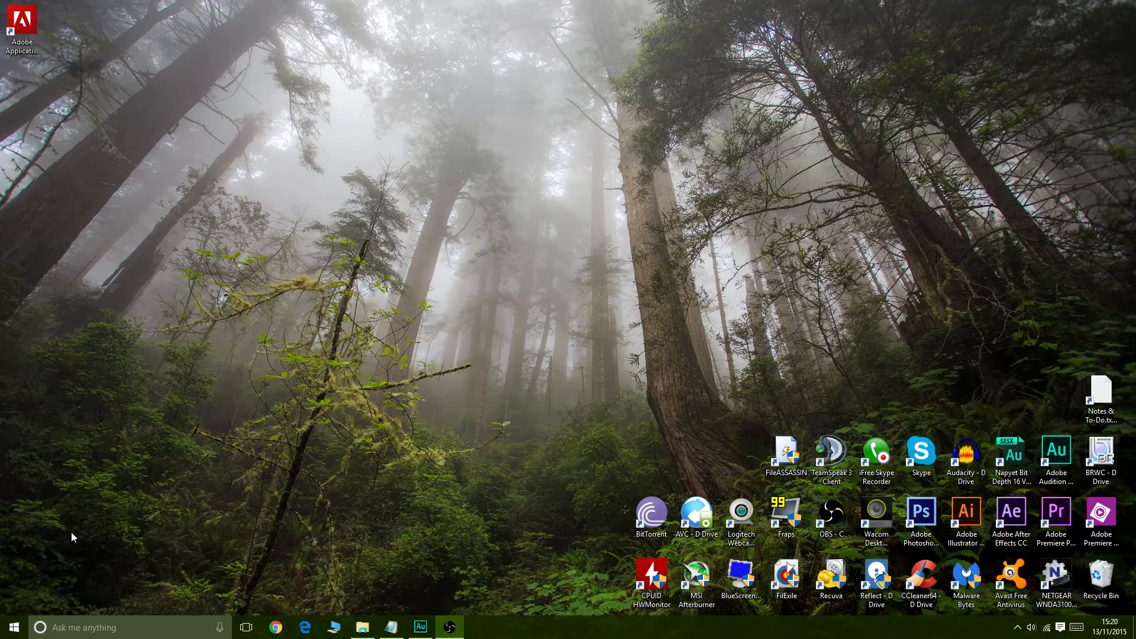
Browse to Documents > My Games > Fallout4 and select Fallout4.ini.
{"action": "left_click", "coordinate": [13, 626]}
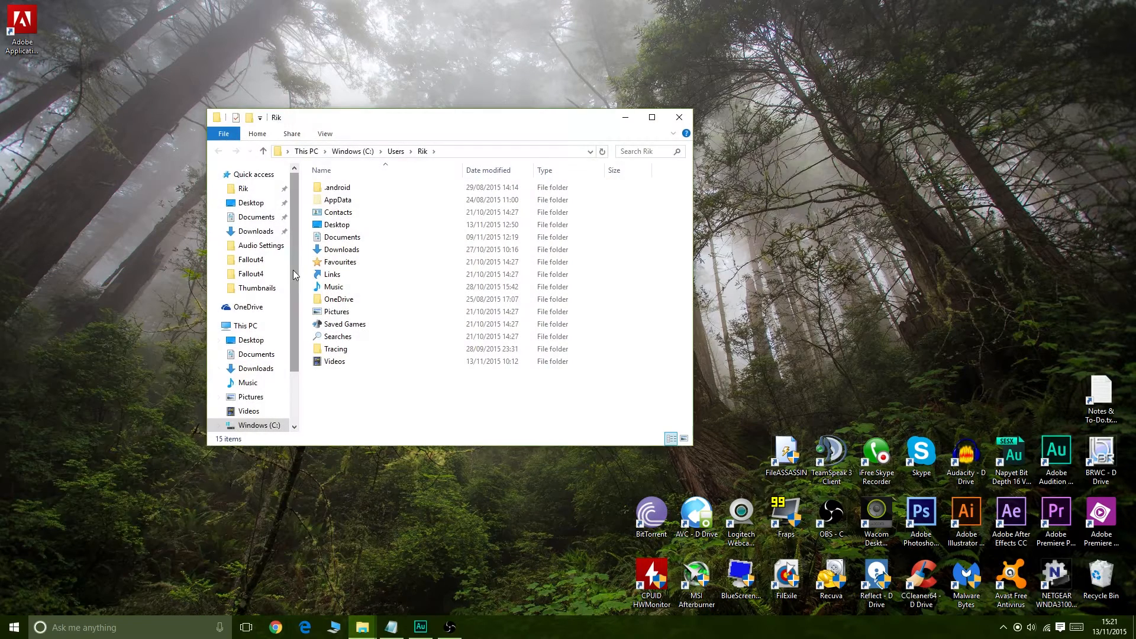
{"action": "left_click", "coordinate": [335, 224]}
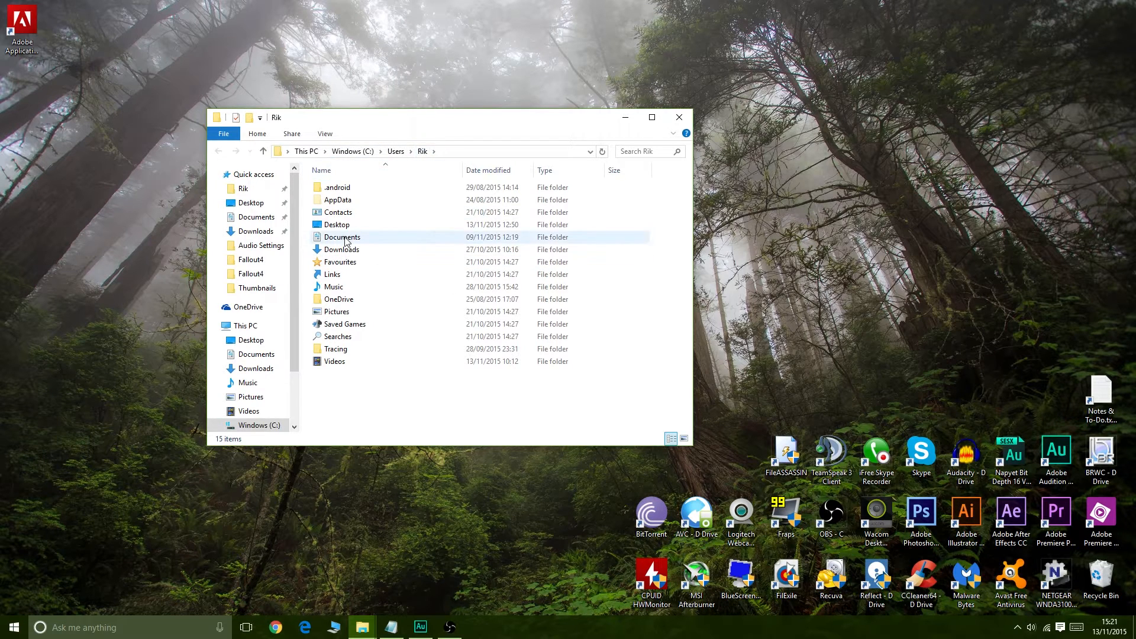
{"action": "mouse_move", "coordinate": [342, 236]}
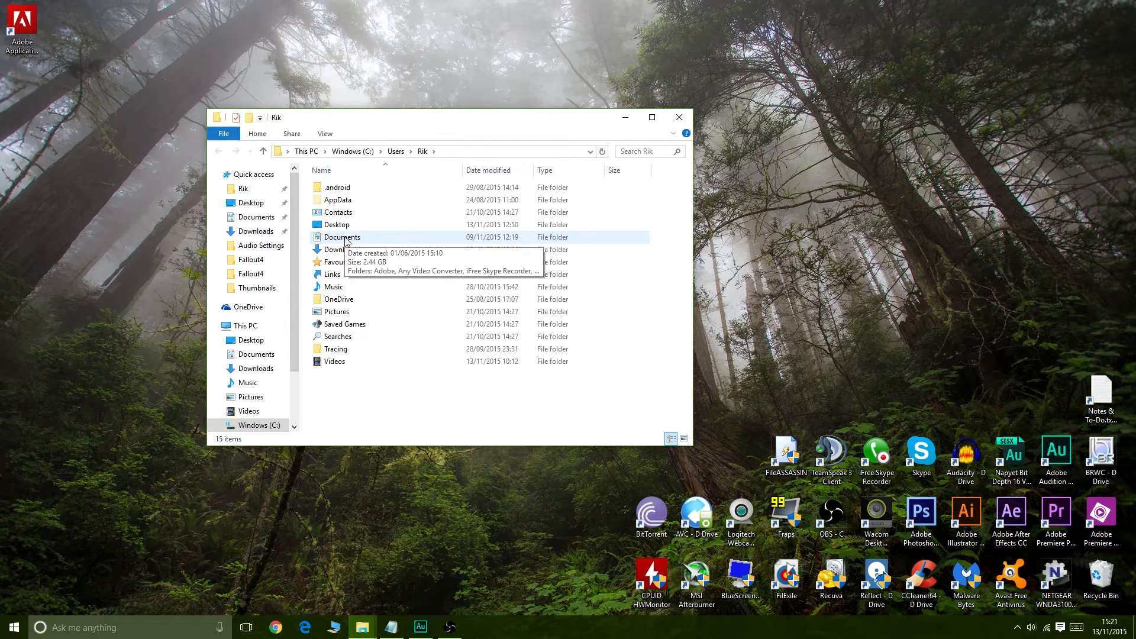
{"action": "double_click", "coordinate": [342, 236]}
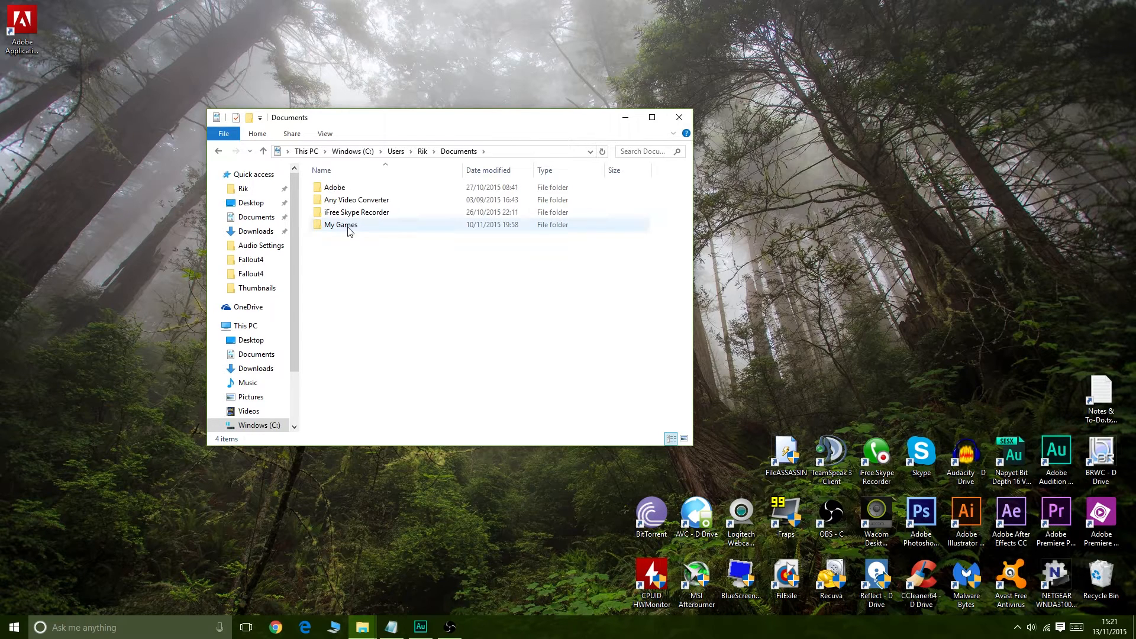
{"action": "double_click", "coordinate": [339, 224]}
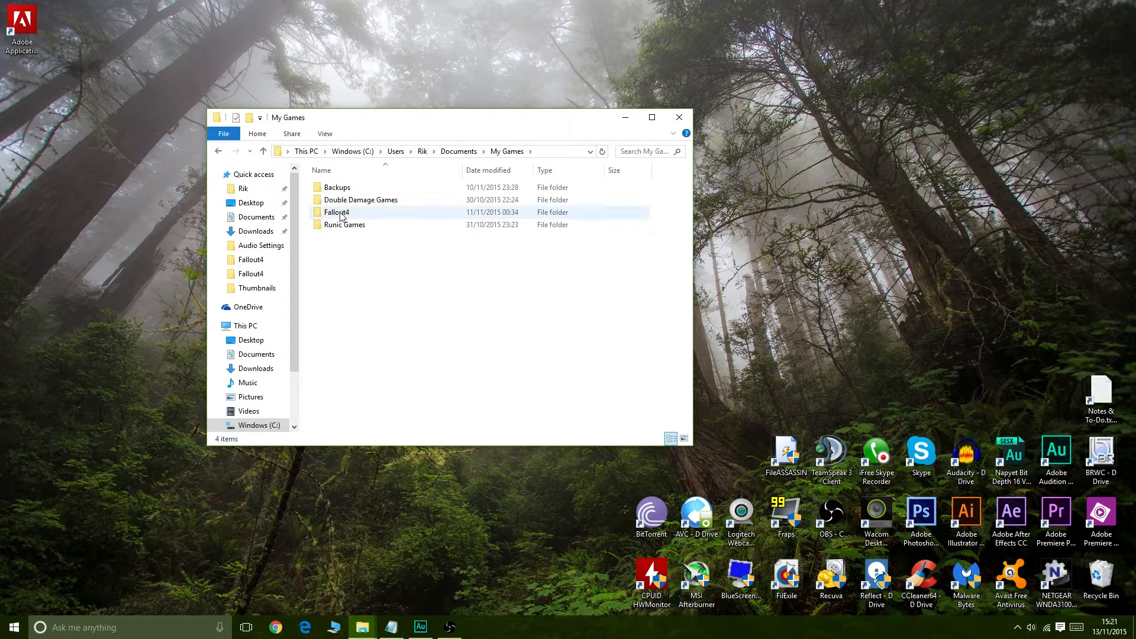
{"action": "double_click", "coordinate": [338, 212]}
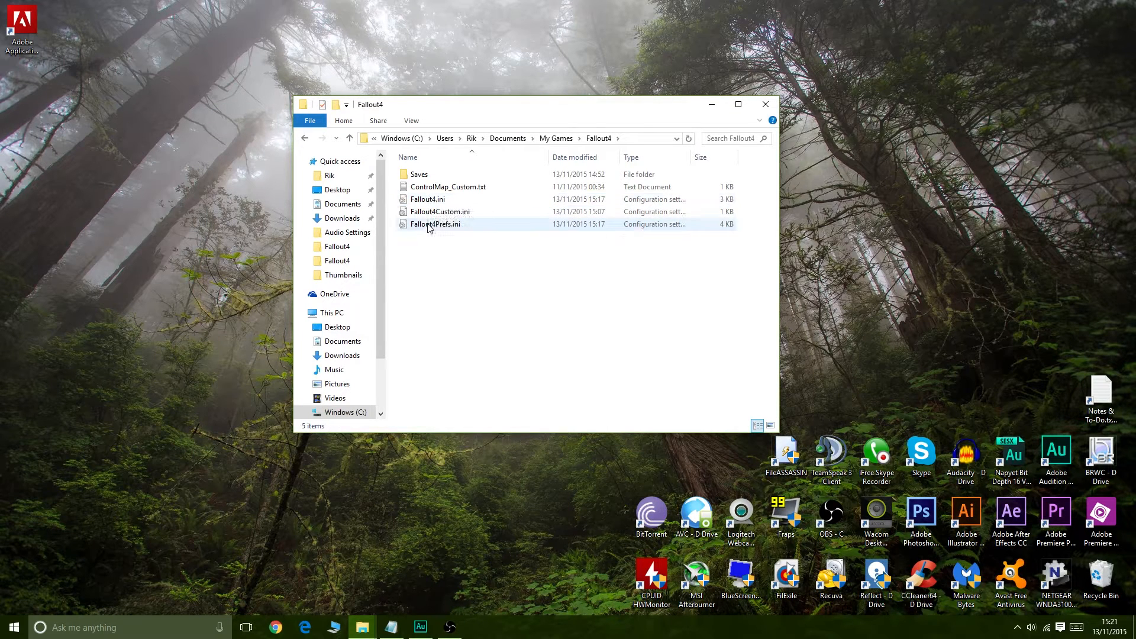
{"action": "left_click", "coordinate": [428, 200]}
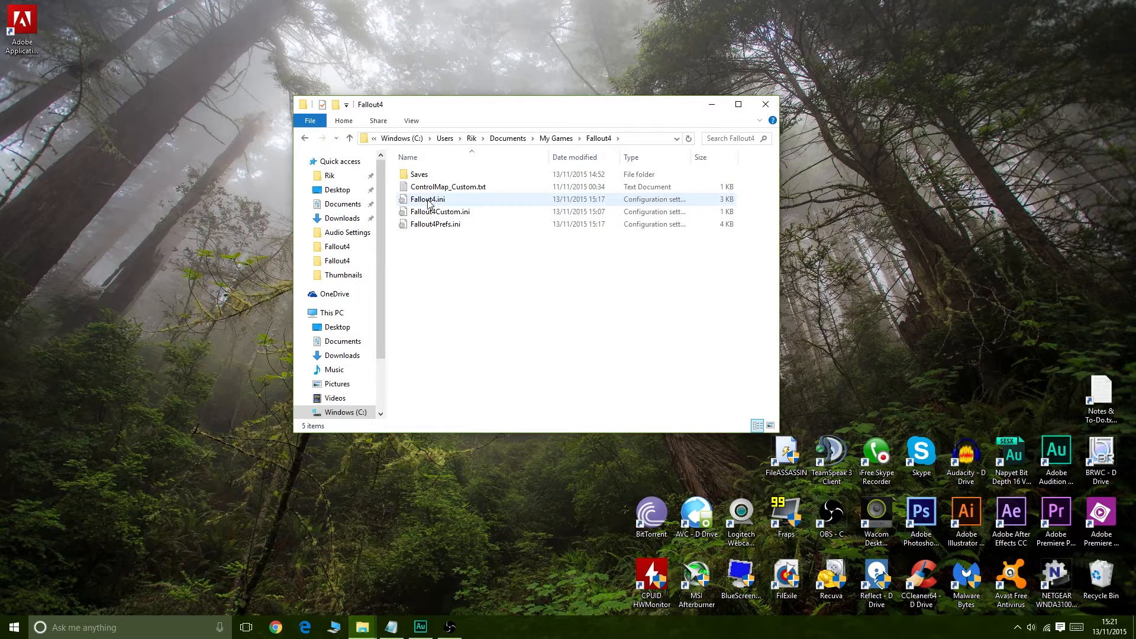
Add fDefaultWorldFOV and fDefault1stPersonFOV set to 90 under [Display] in Fallout4.ini, save, close.
{"action": "double_click", "coordinate": [427, 200]}
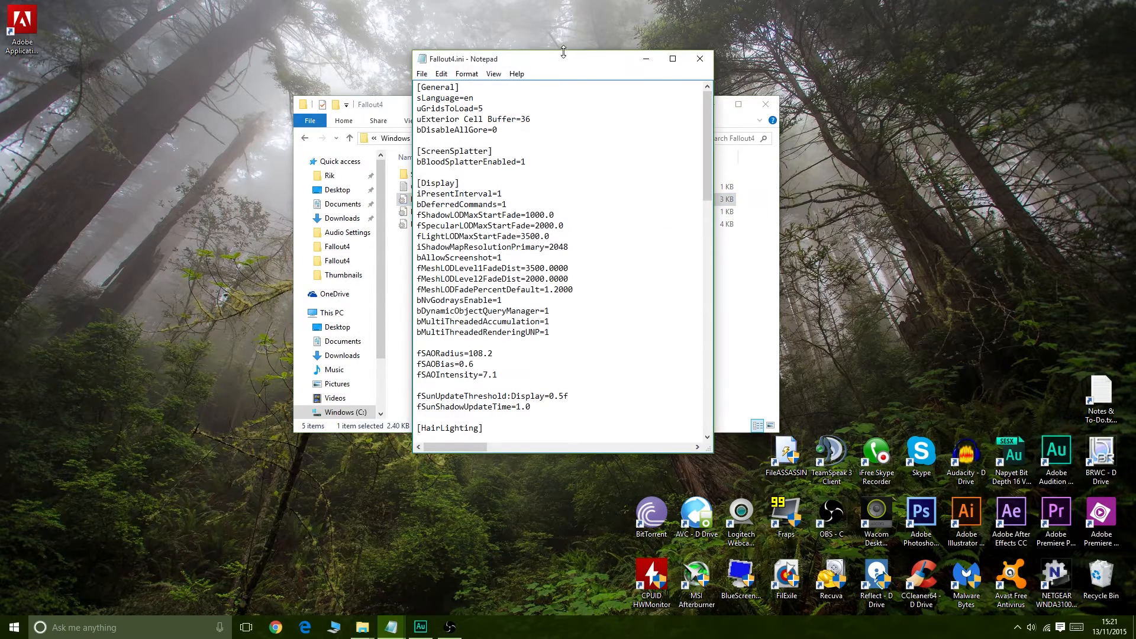
{"action": "left_click_drag", "start_coordinate": [561, 58], "coordinate": [384, 64]}
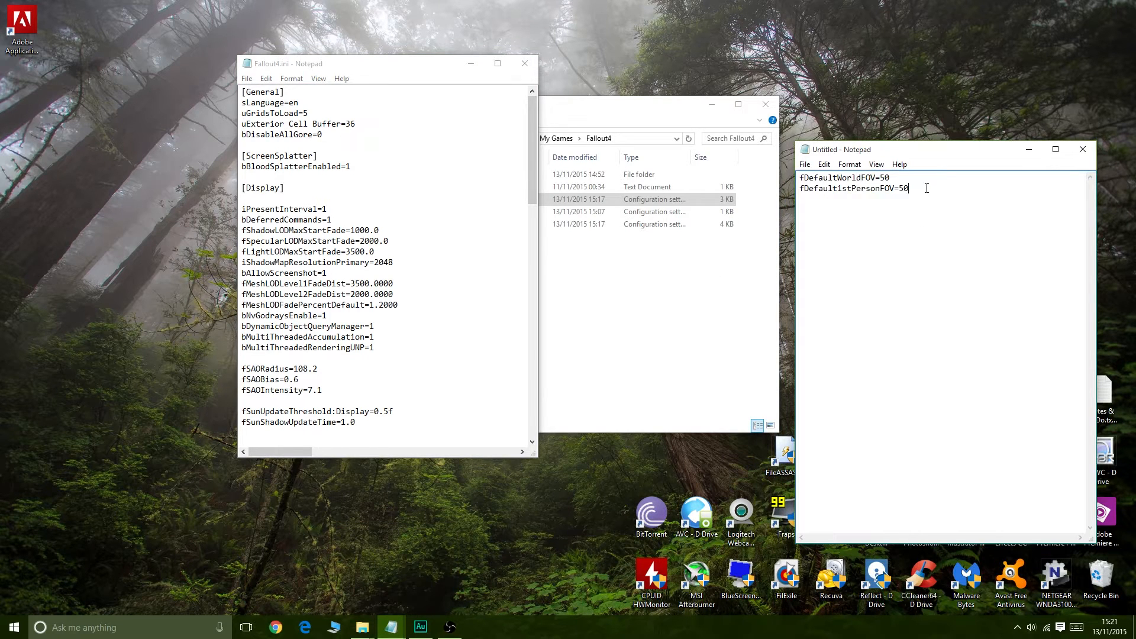
{"action": "key", "text": "ctrl+a"}
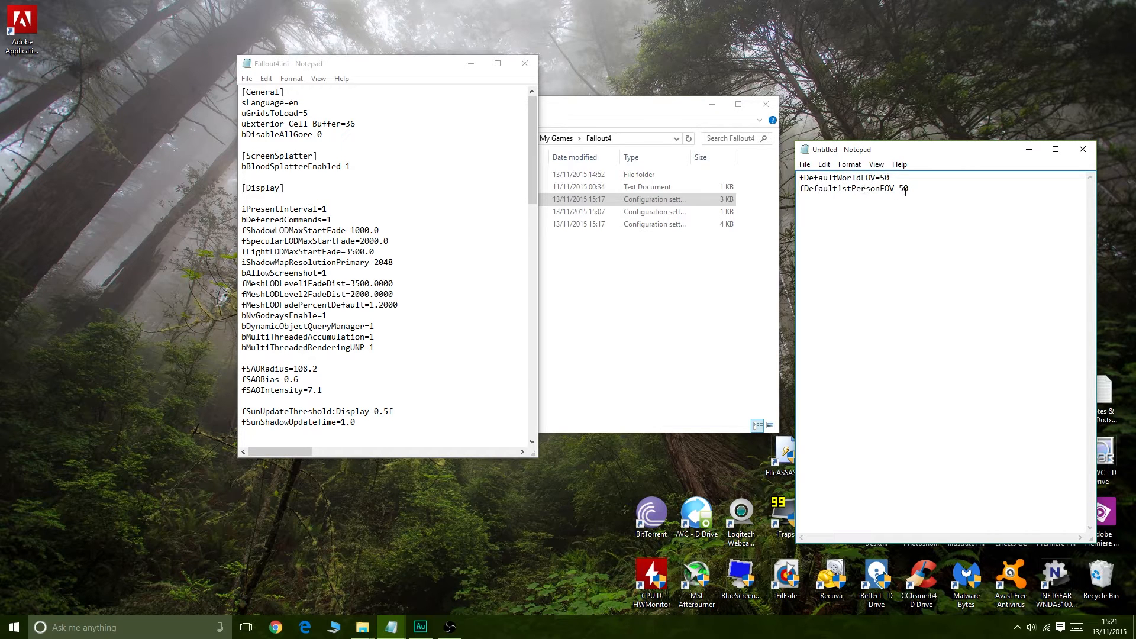
{"action": "left_click", "coordinate": [303, 199]}
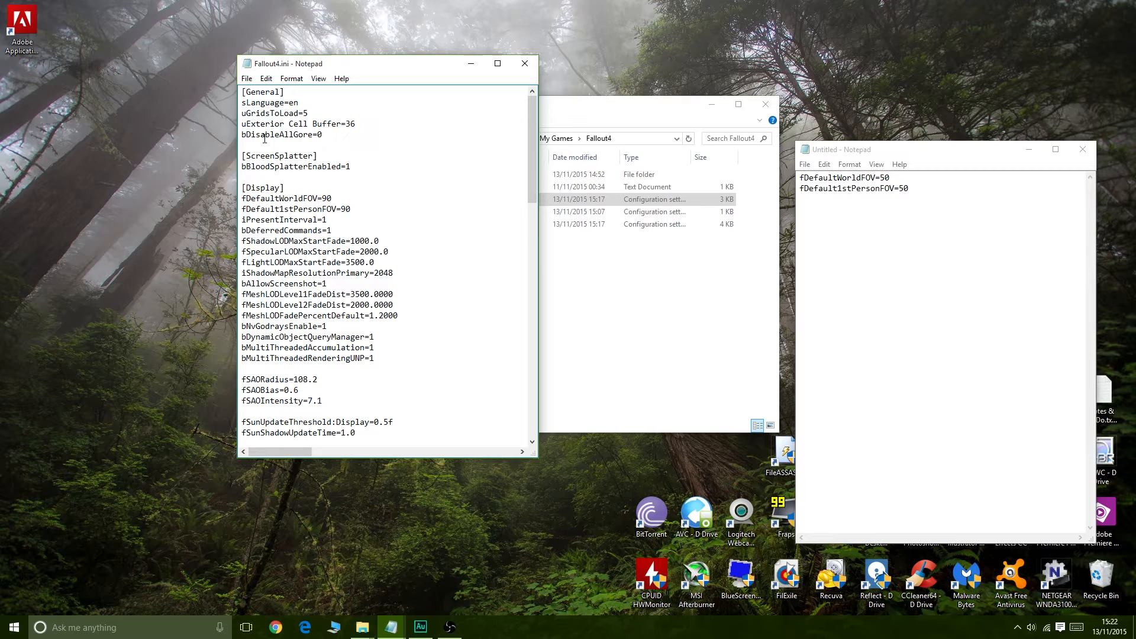
{"action": "left_click", "coordinate": [248, 78]}
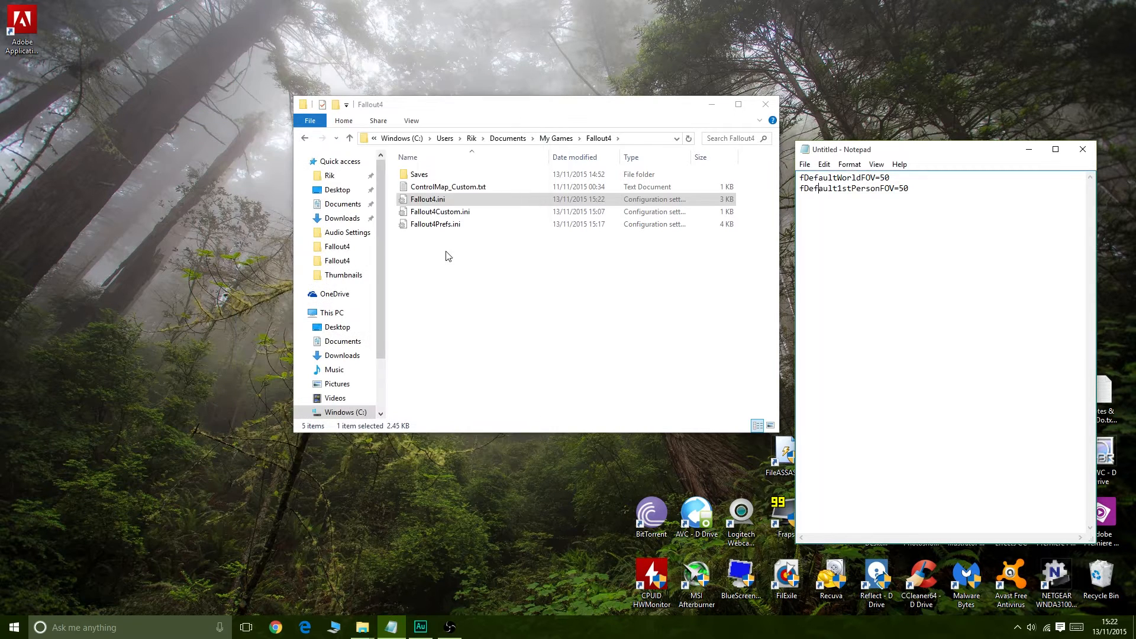
Paste the FOV lines under [Display] in Documents' Fallout4Prefs.ini, set world FOV to 90, close.
{"action": "double_click", "coordinate": [436, 224]}
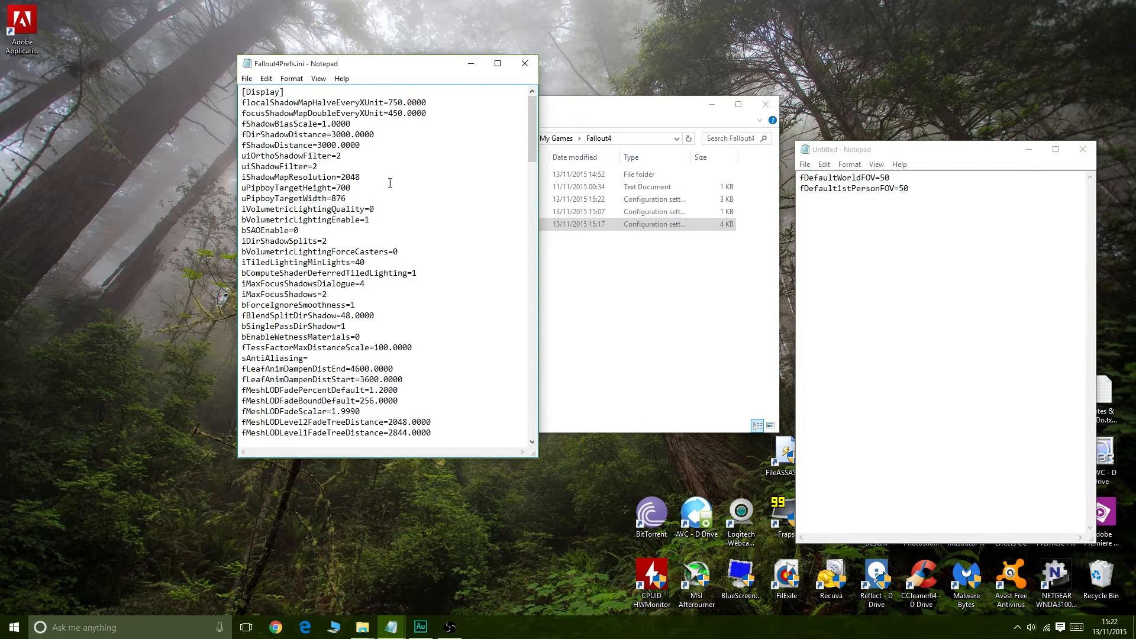
{"action": "key", "text": "enter"}
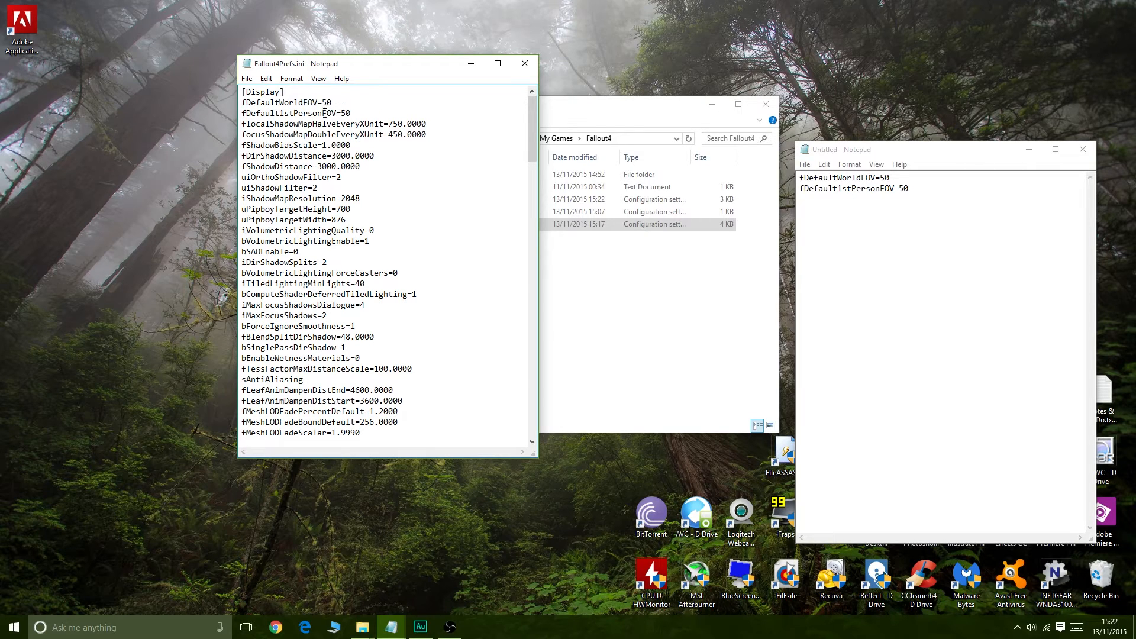
{"action": "type", "text": "90"}
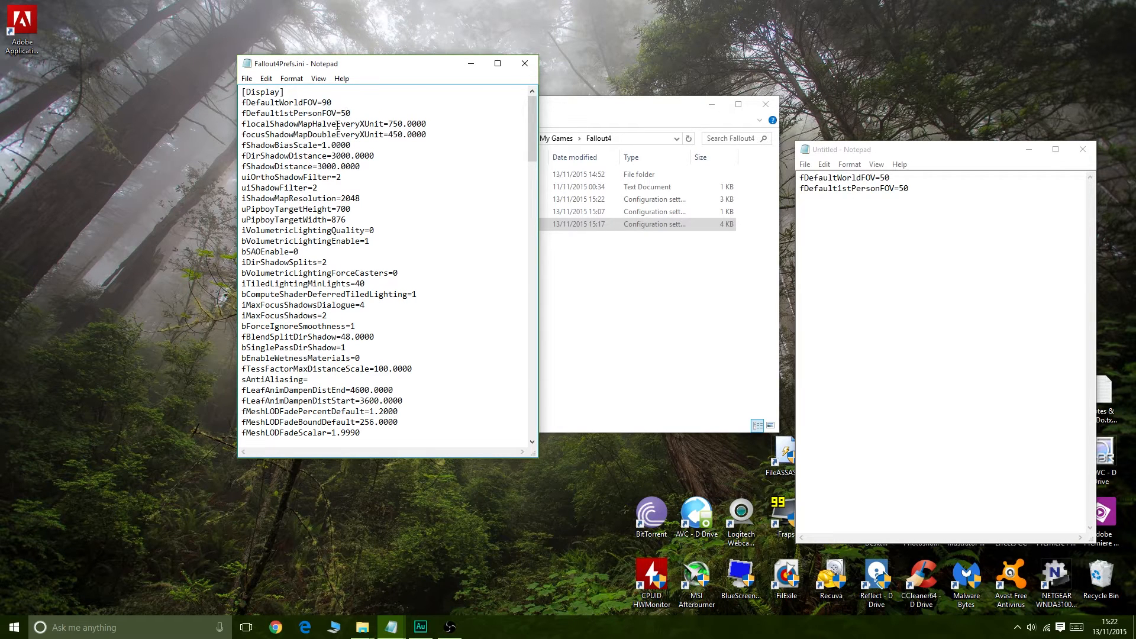
{"action": "left_click", "coordinate": [246, 78]}
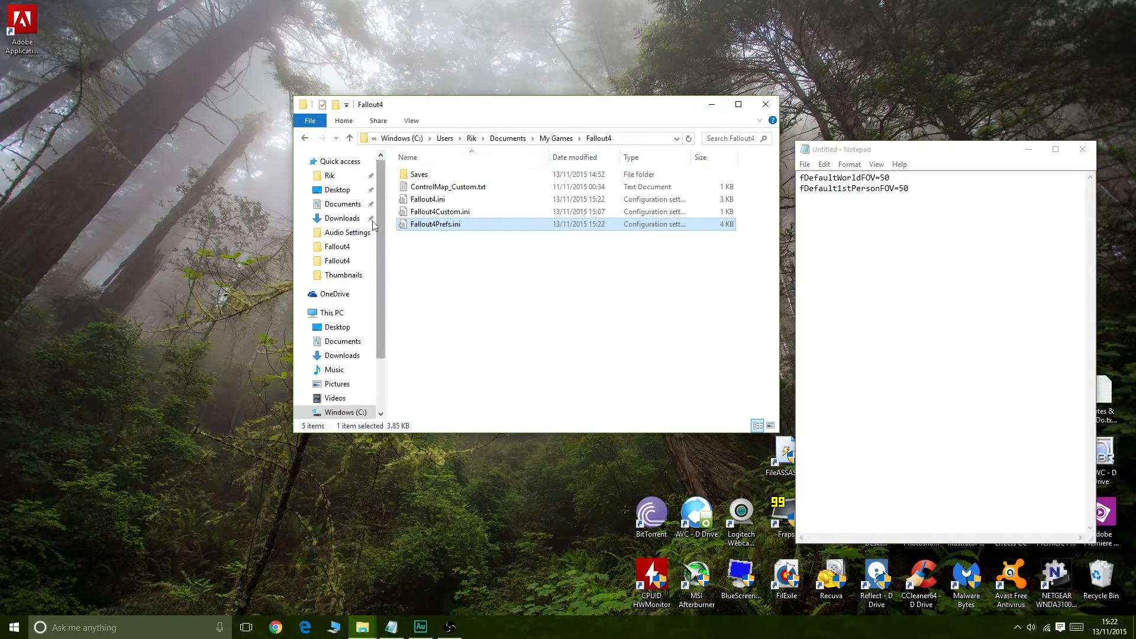
Close the Fallout4 folder window and open the Windows (D:) drive in a new window.
{"action": "left_click", "coordinate": [764, 104]}
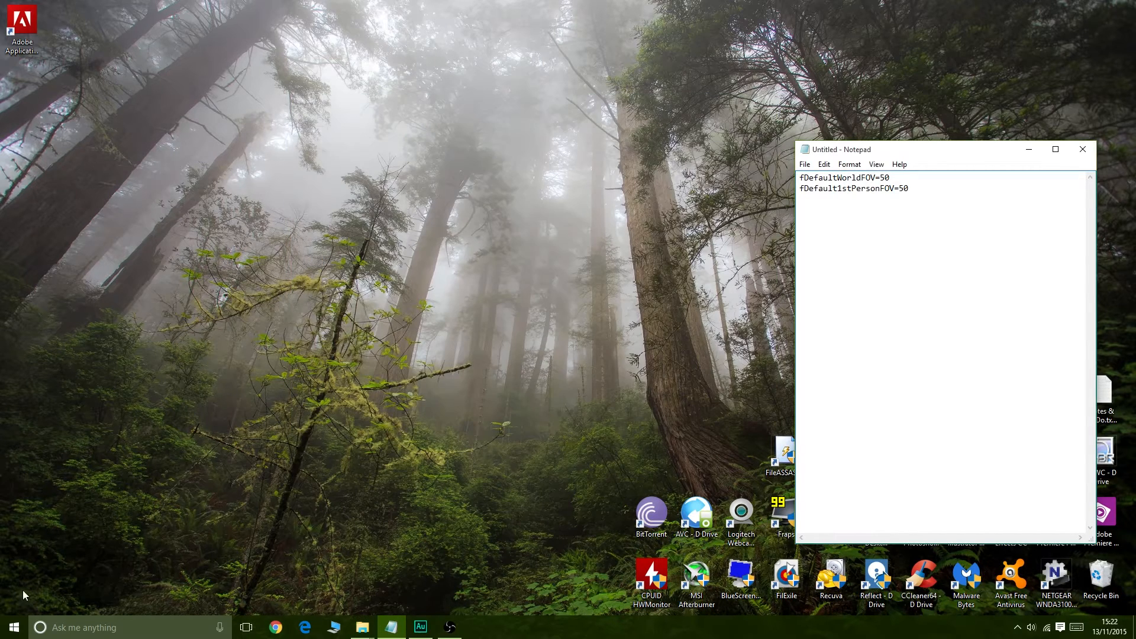
{"action": "left_click", "coordinate": [13, 627]}
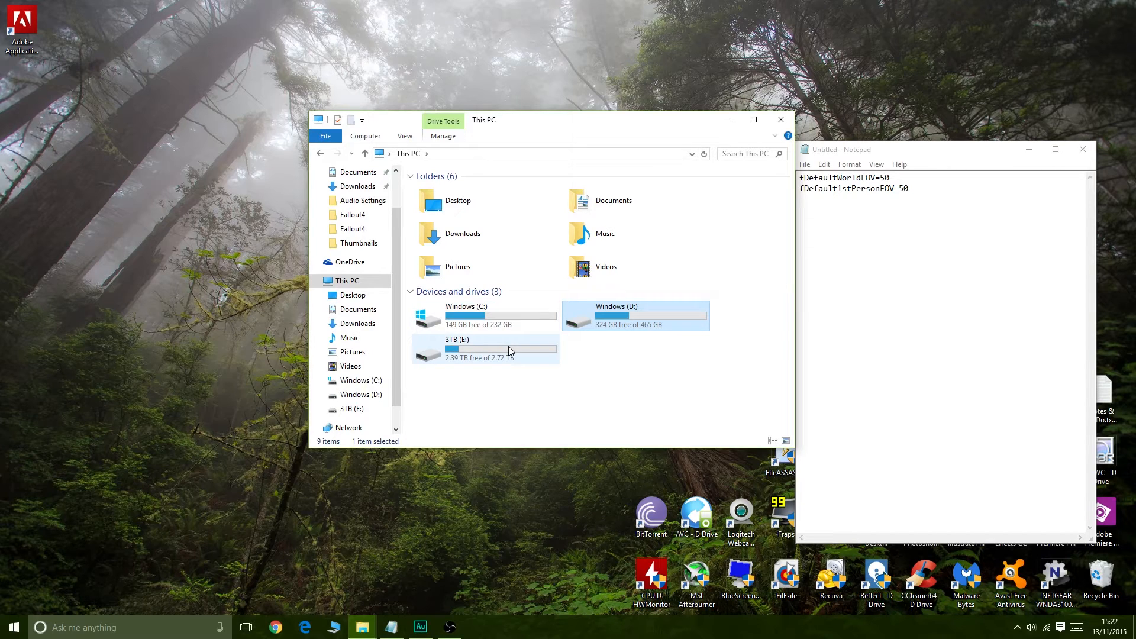
{"action": "mouse_move", "coordinate": [507, 352]}
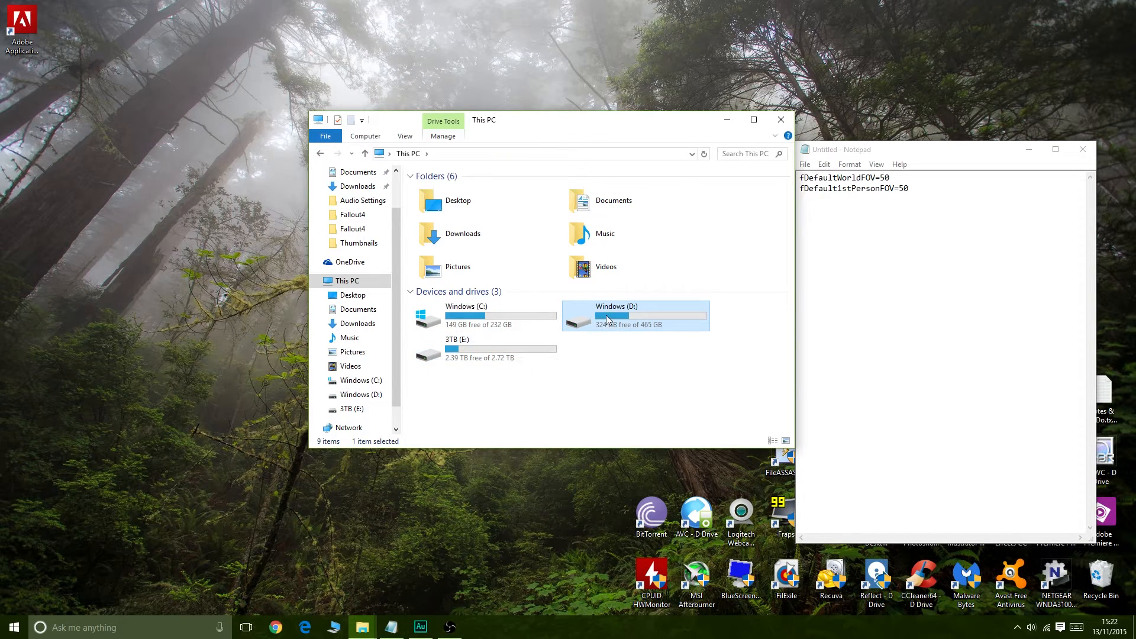
{"action": "mouse_move", "coordinate": [452, 323]}
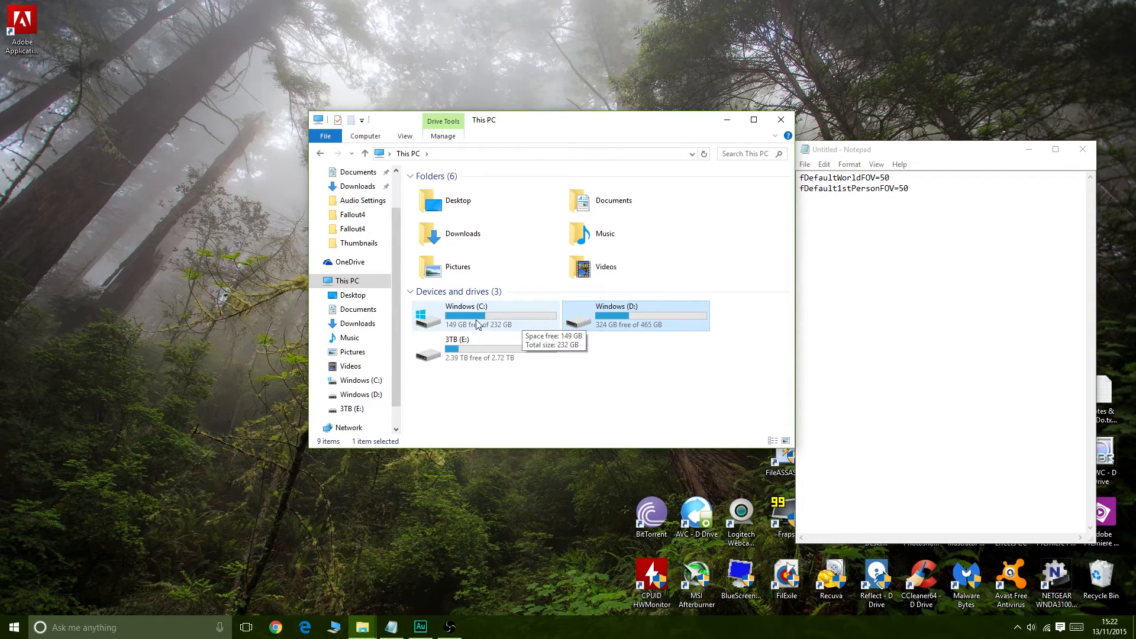
{"action": "double_click", "coordinate": [633, 316]}
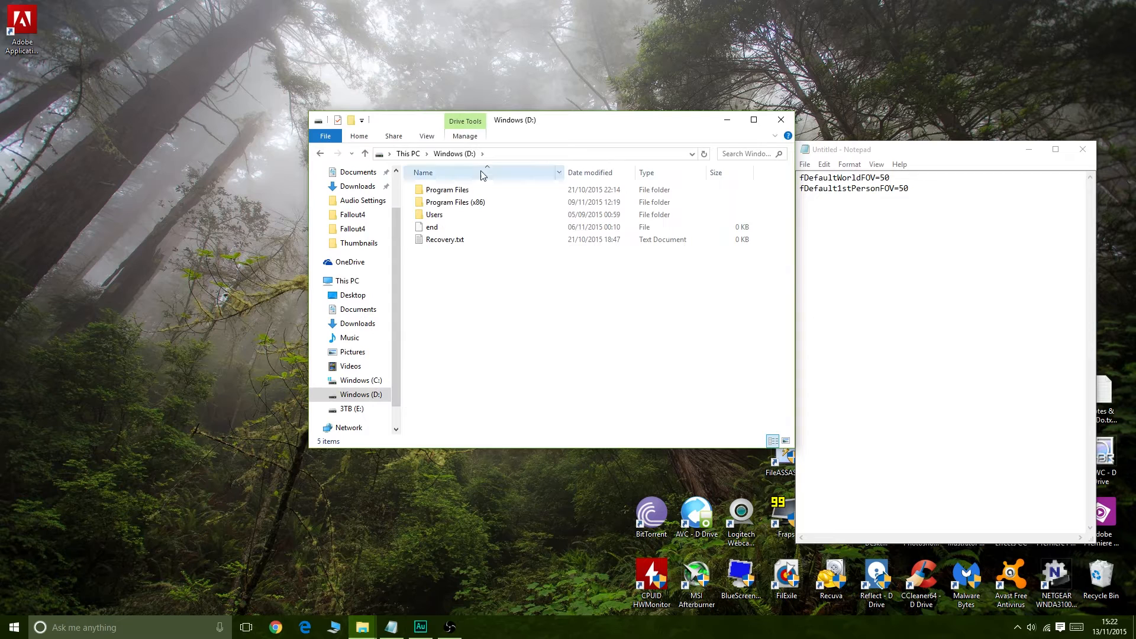
{"action": "left_click", "coordinate": [433, 214]}
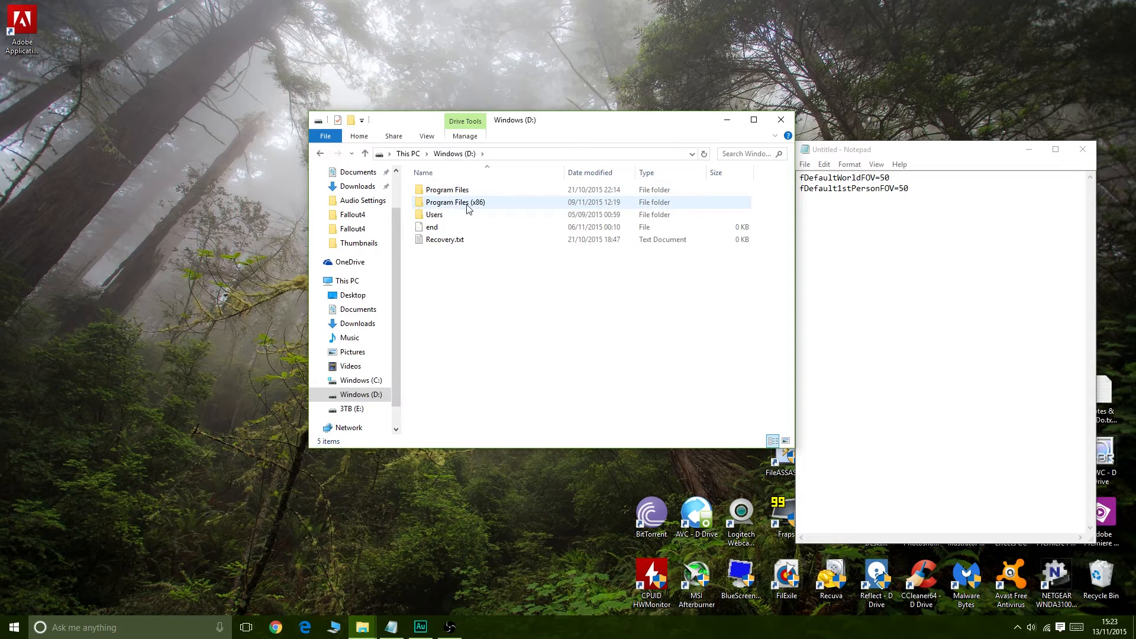
{"action": "mouse_move", "coordinate": [456, 210]}
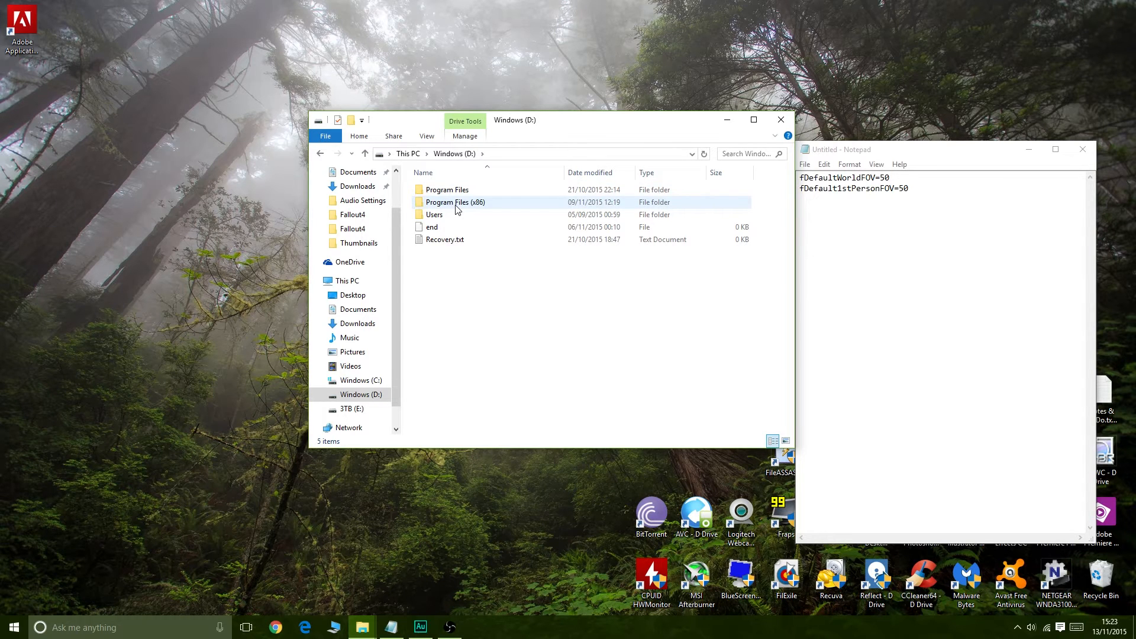
Navigate through Program Files (x86) > Steam > steamapps > common.
{"action": "double_click", "coordinate": [454, 202]}
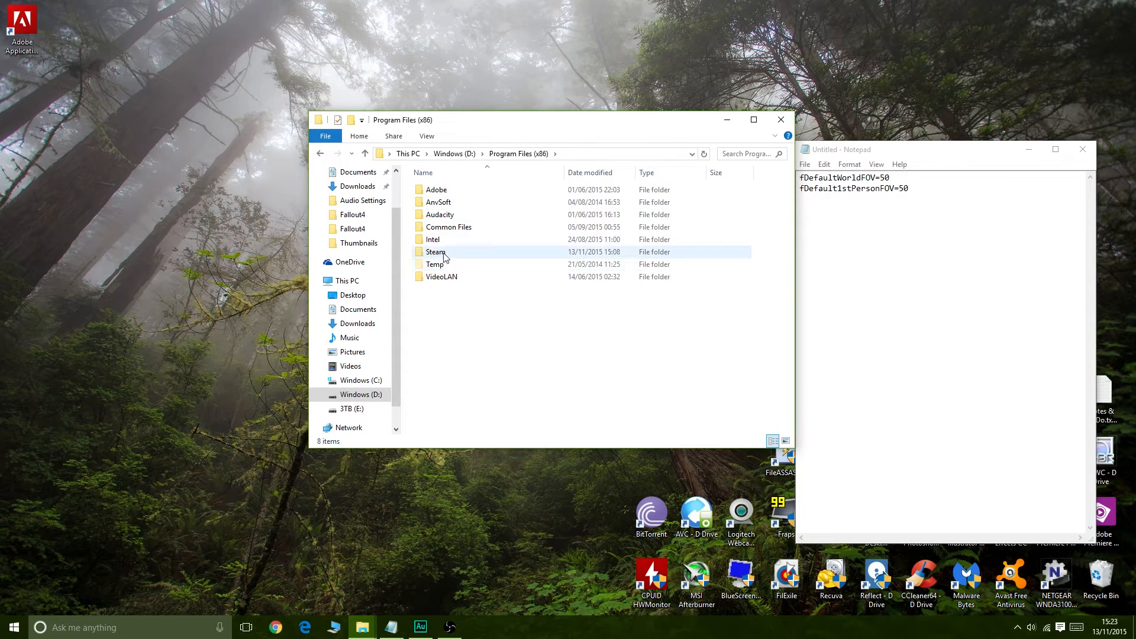
{"action": "double_click", "coordinate": [435, 252]}
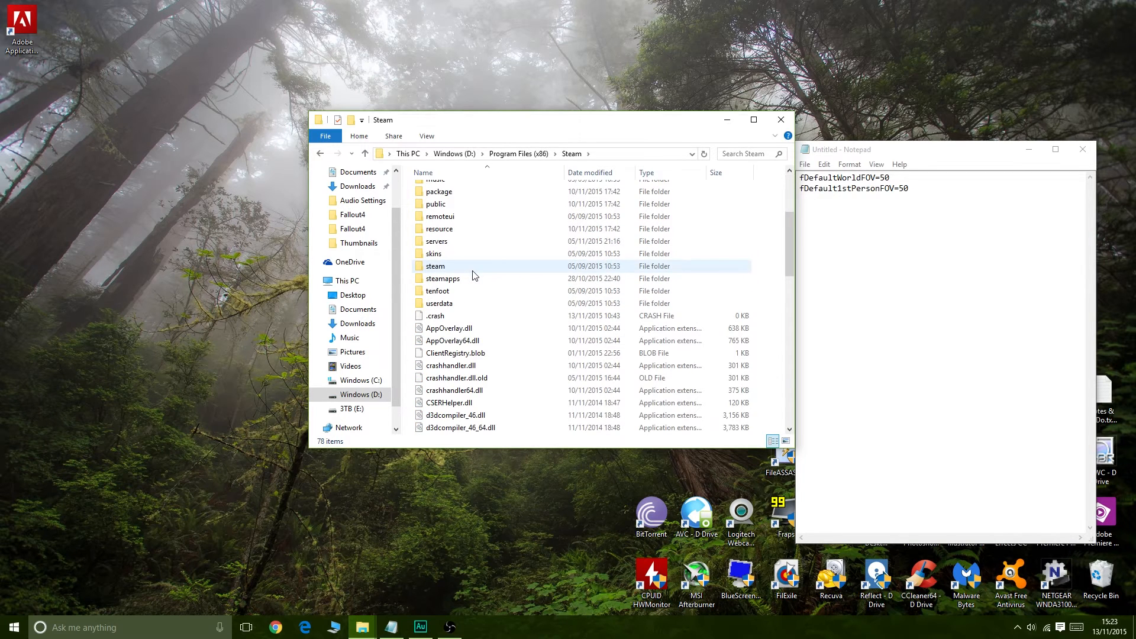
{"action": "double_click", "coordinate": [442, 278]}
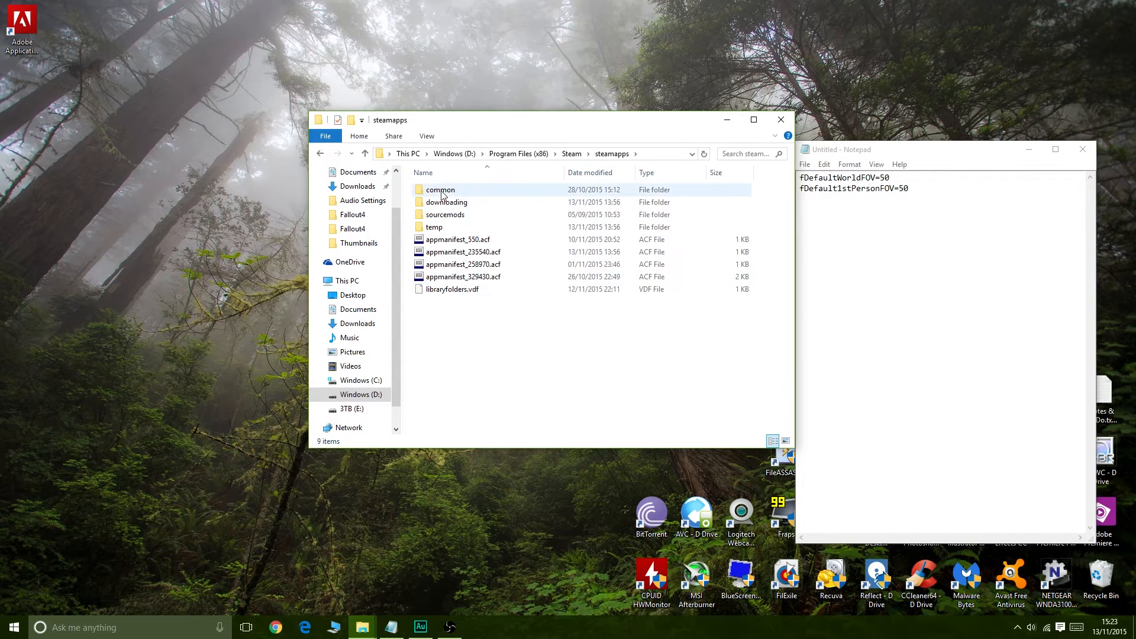
{"action": "double_click", "coordinate": [440, 190]}
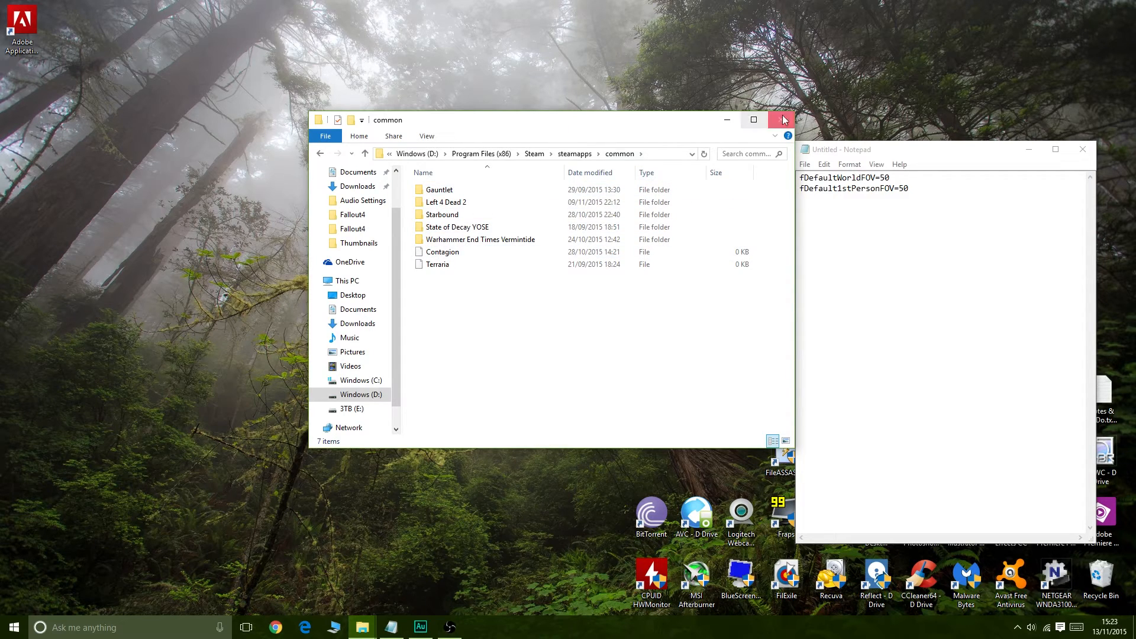
Open 3TB (E:) and navigate SteamLibraryE > steamapps > common > Fallout 4 > Fallout4.
{"action": "left_click", "coordinate": [11, 627]}
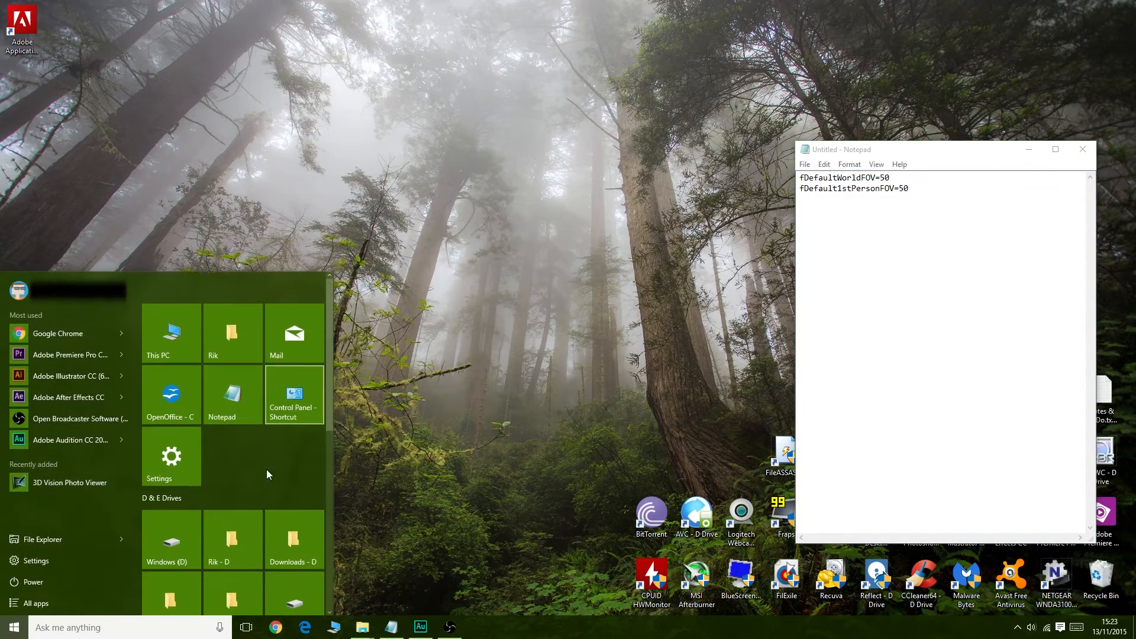
{"action": "left_click", "coordinate": [362, 628]}
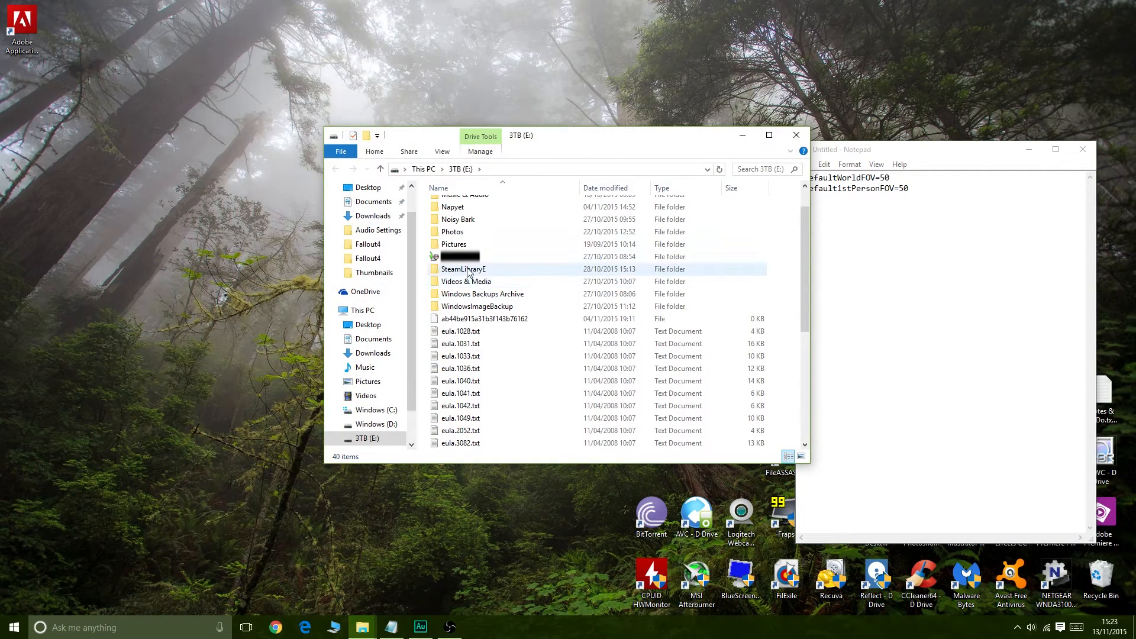
{"action": "double_click", "coordinate": [463, 269]}
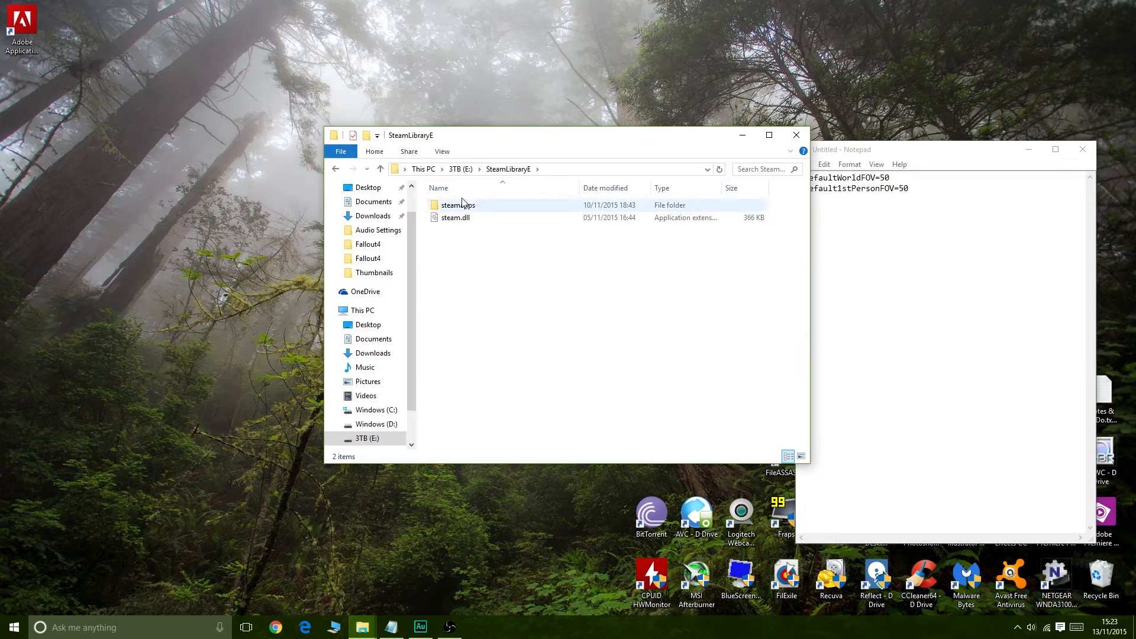
{"action": "double_click", "coordinate": [457, 204]}
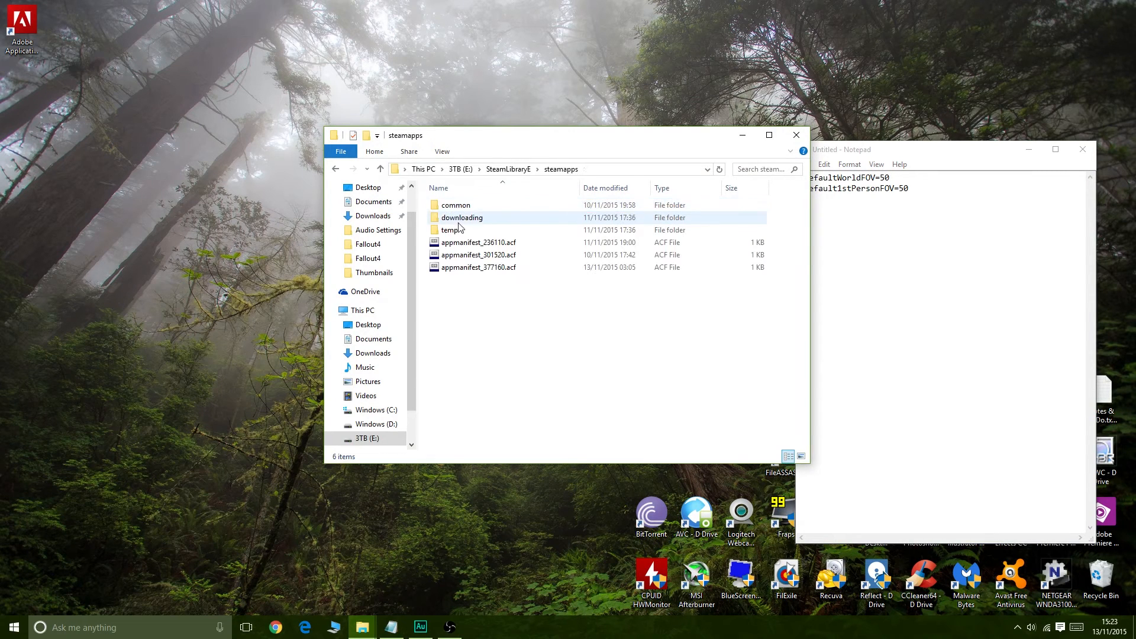
{"action": "double_click", "coordinate": [456, 204]}
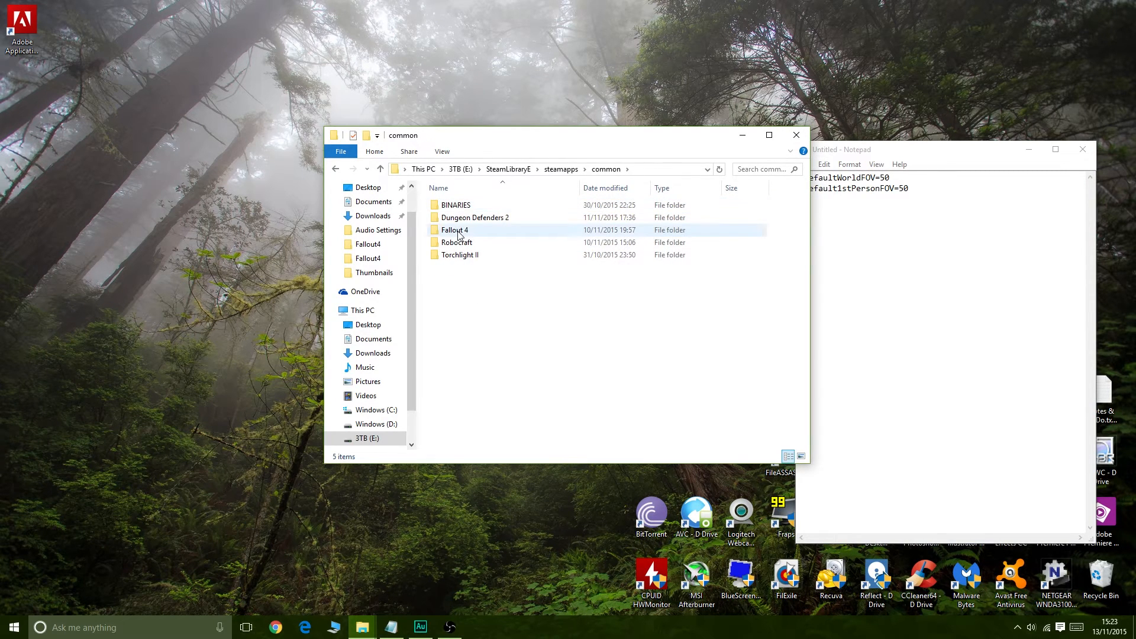
{"action": "double_click", "coordinate": [455, 229]}
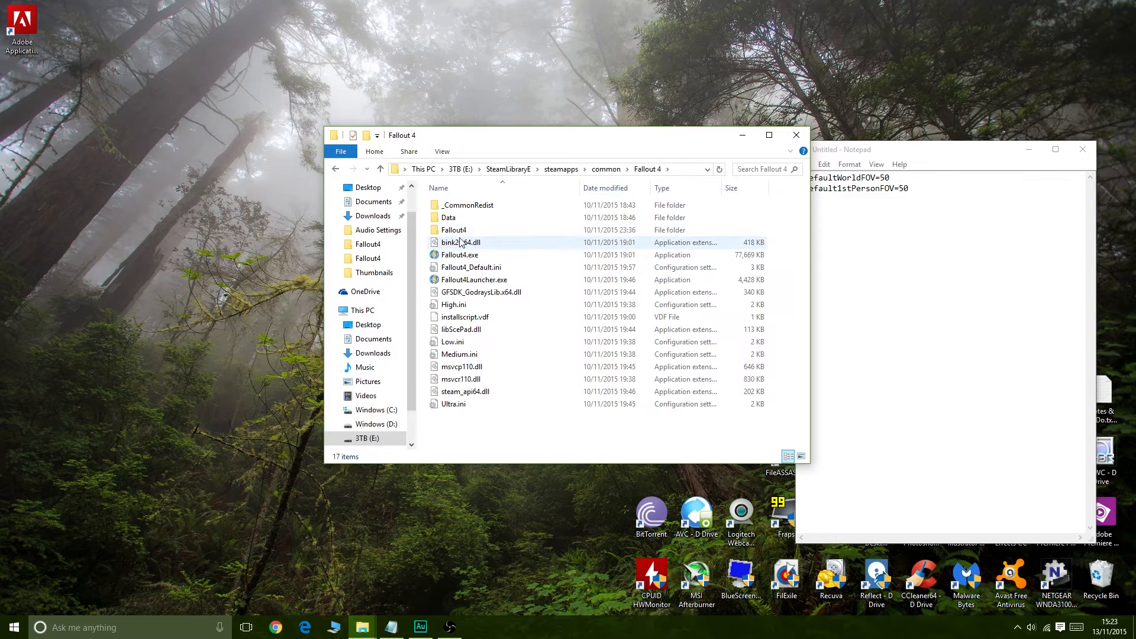
{"action": "left_click", "coordinate": [454, 230]}
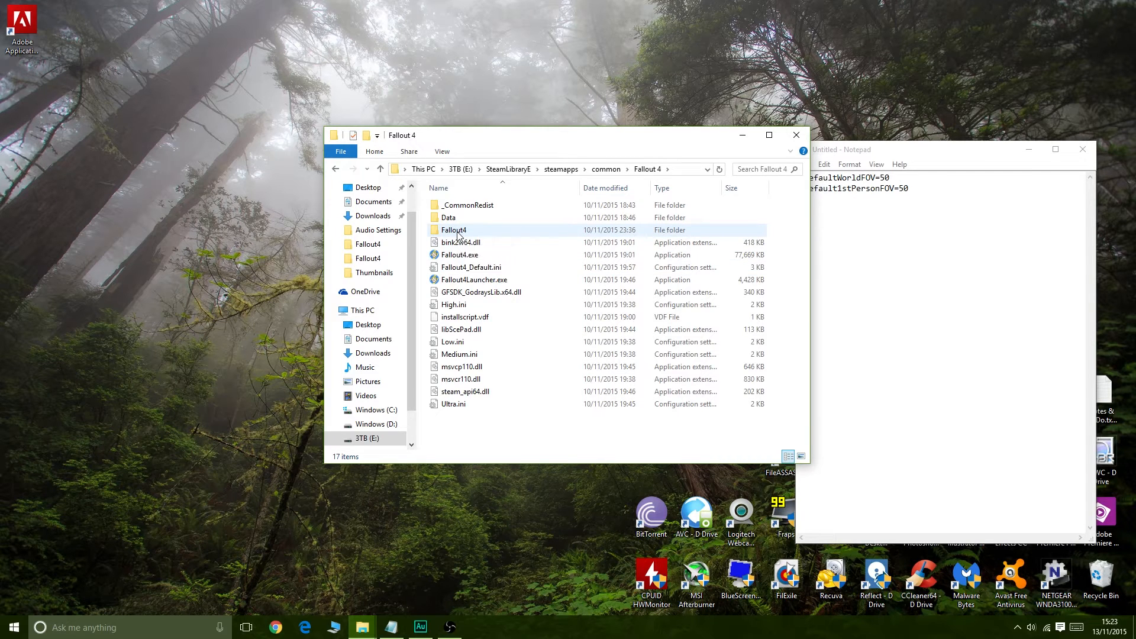
{"action": "double_click", "coordinate": [454, 229]}
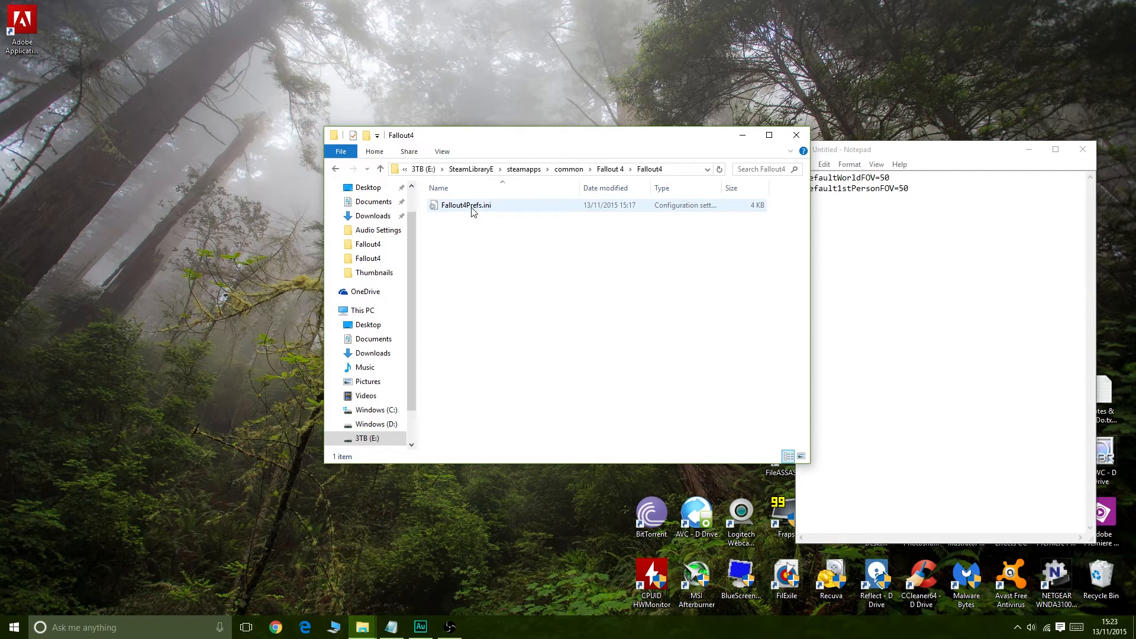
Set both FOV values to 90 in the E: library's Fallout4Prefs.ini, then save and close.
{"action": "double_click", "coordinate": [465, 204]}
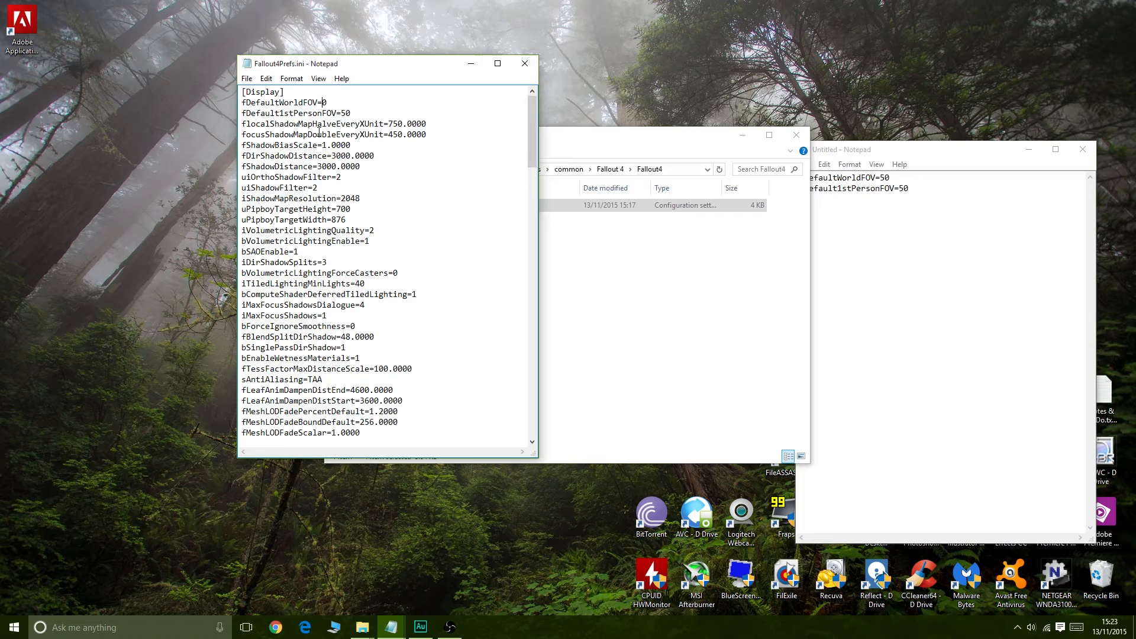
{"action": "type", "text": "90"}
{"action": "type", "text": "9"}
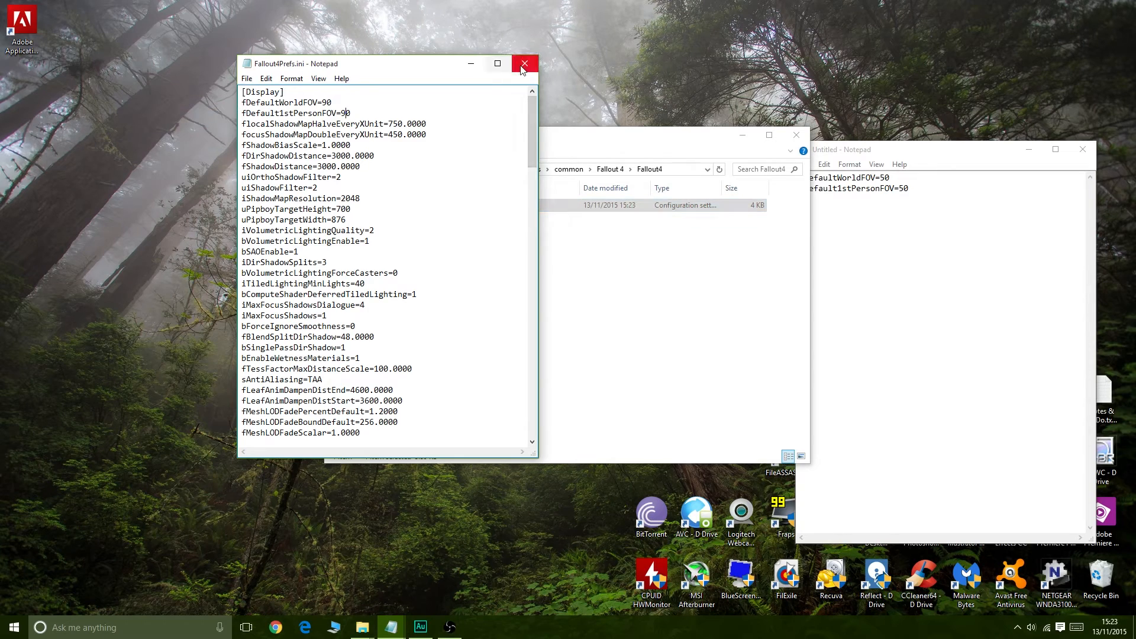
{"action": "left_click", "coordinate": [525, 64]}
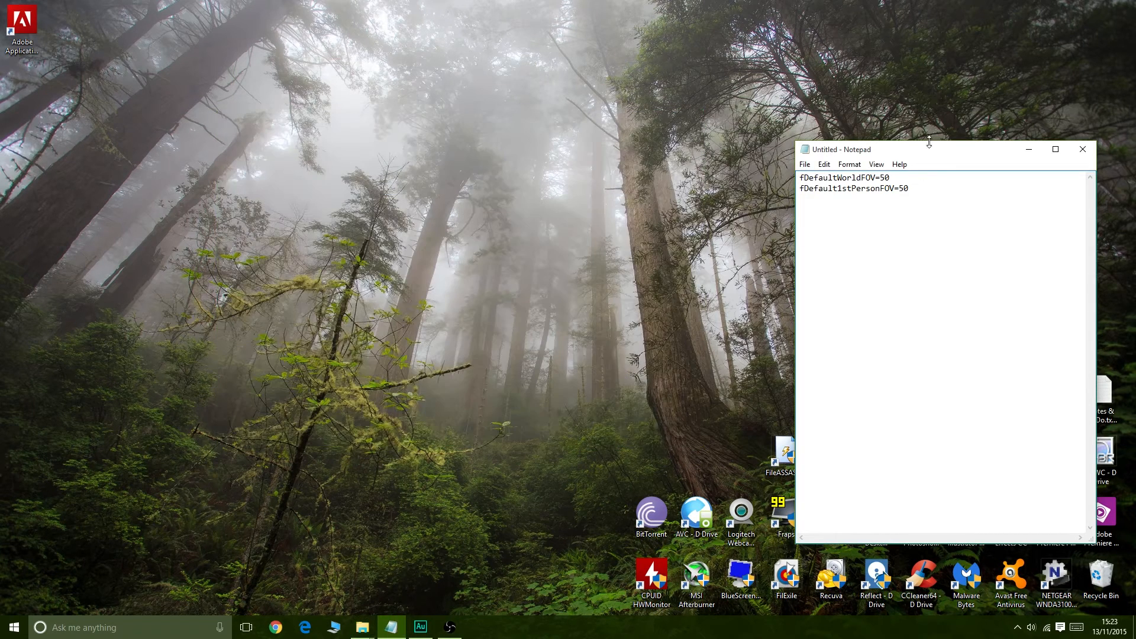
Close the Untitled Notepad scratch note holding the FOV lines, choosing Don't Save.
{"action": "left_click", "coordinate": [1082, 149]}
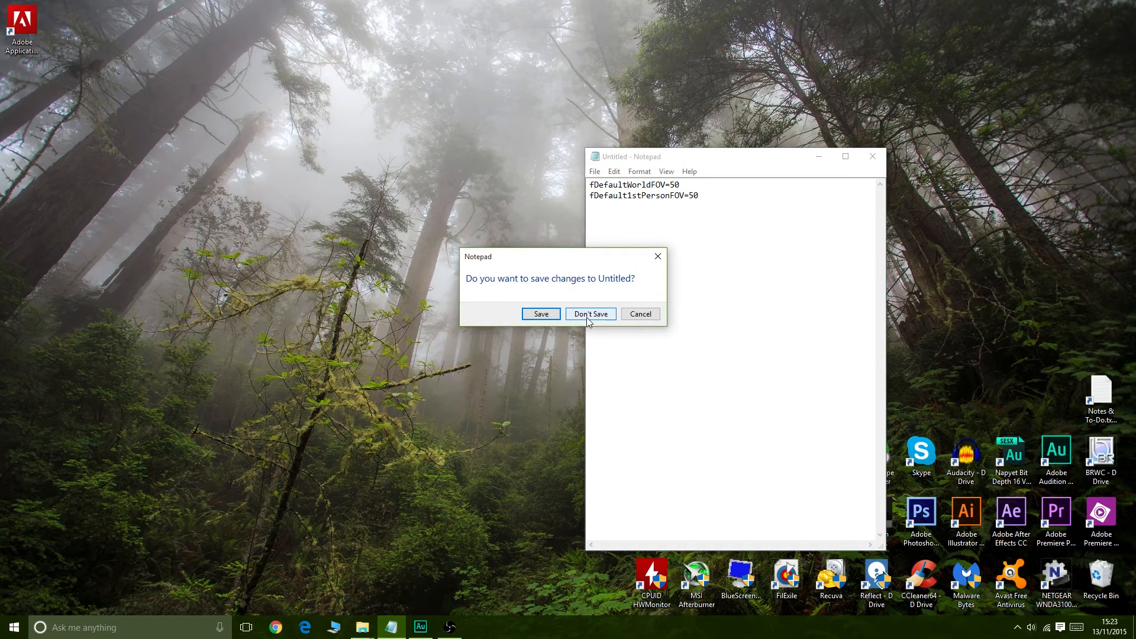
{"action": "left_click", "coordinate": [589, 313]}
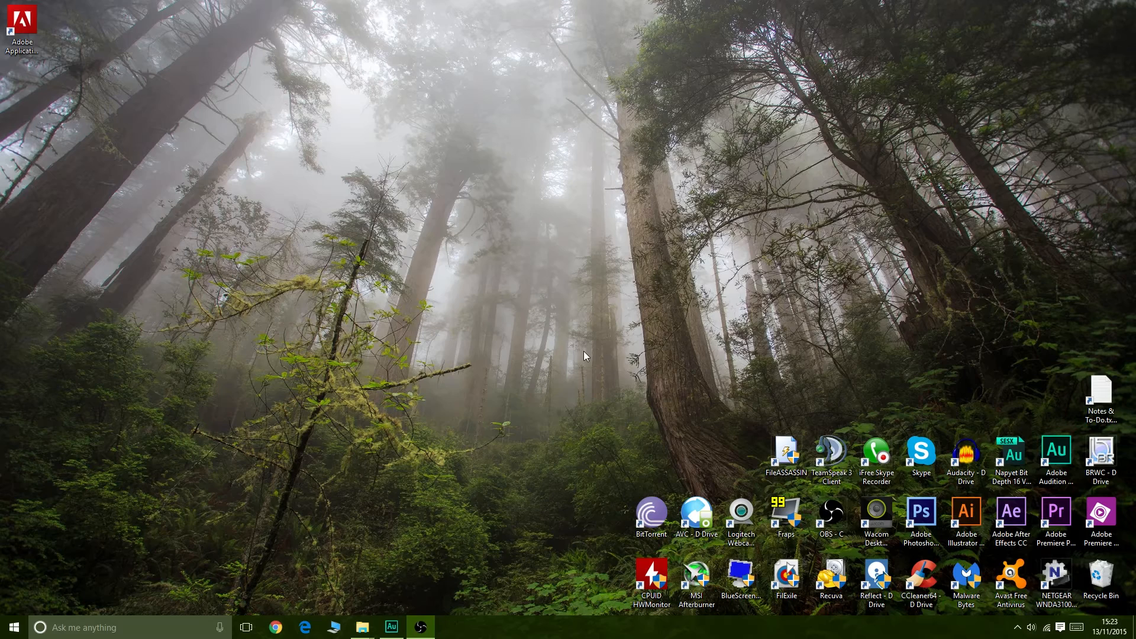